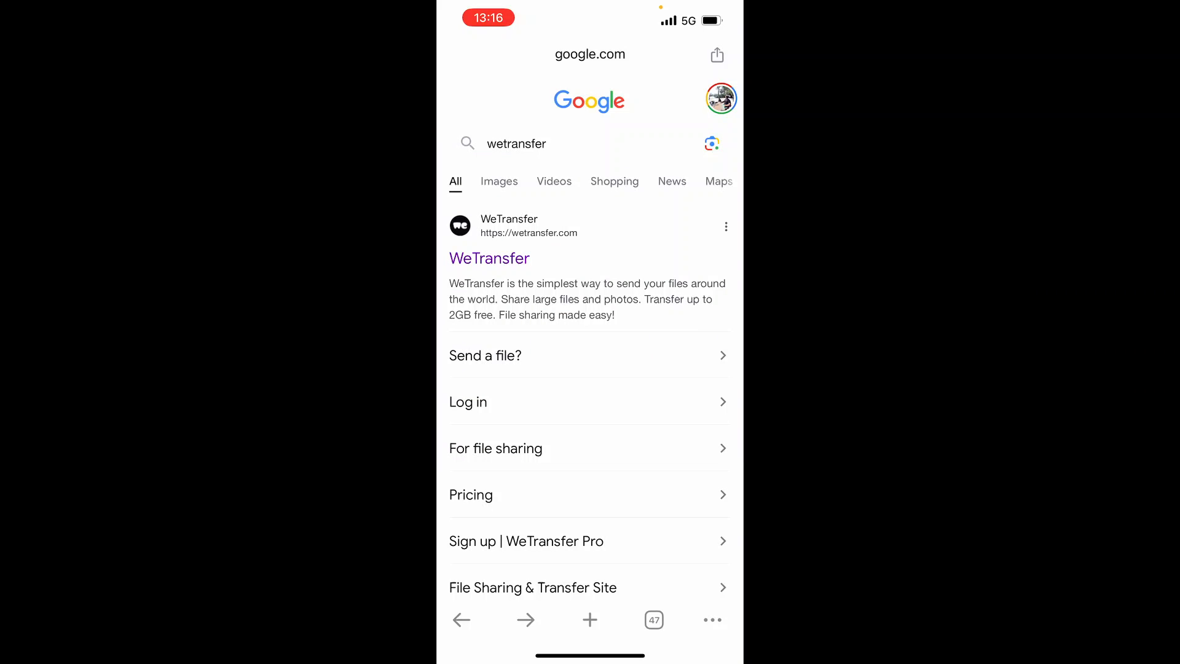
Open the WeTransfer homepage from the Google search results.
click(489, 258)
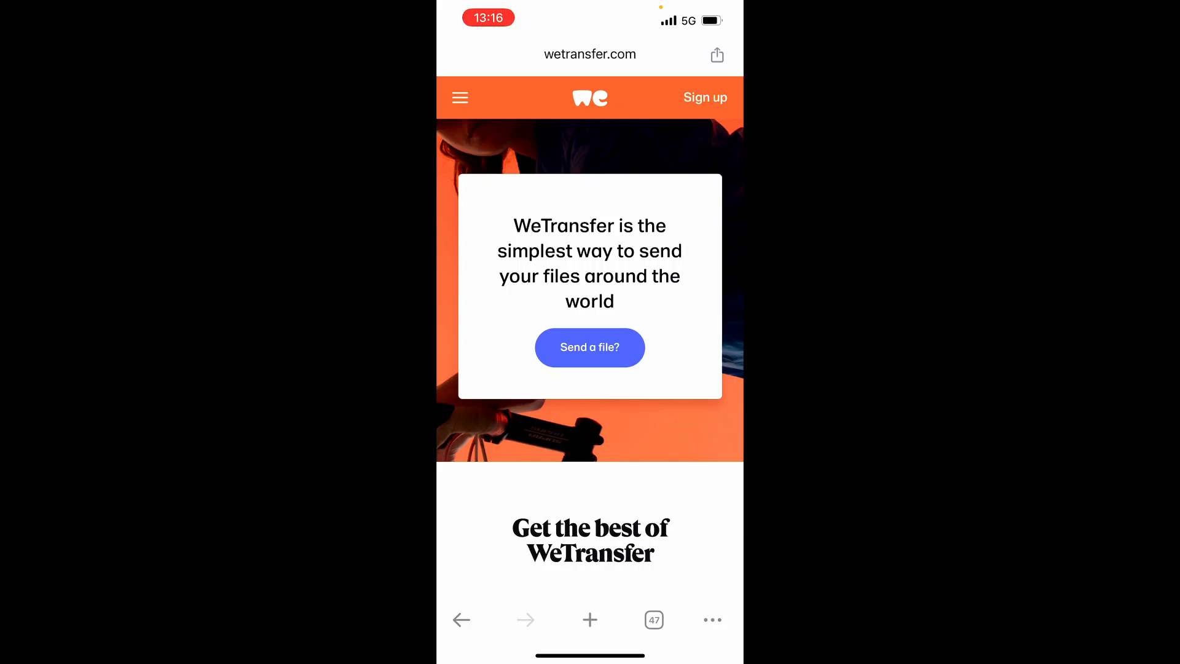
Start a new transfer and bring up the phone's Recents file picker.
click(589, 346)
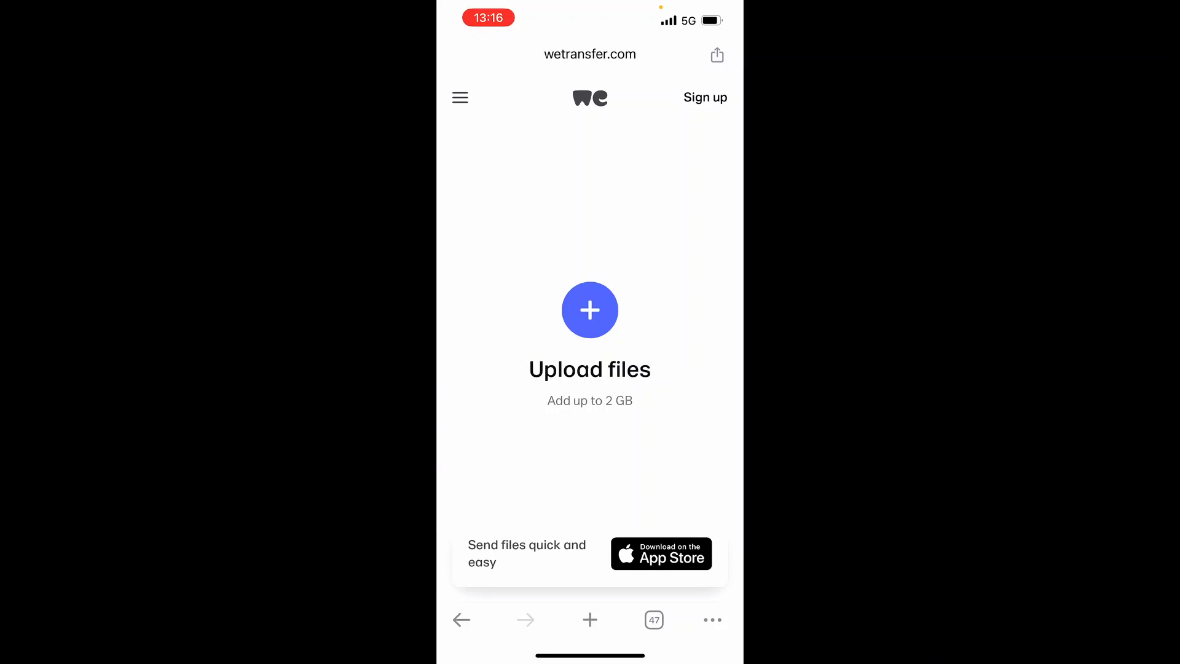
click(589, 309)
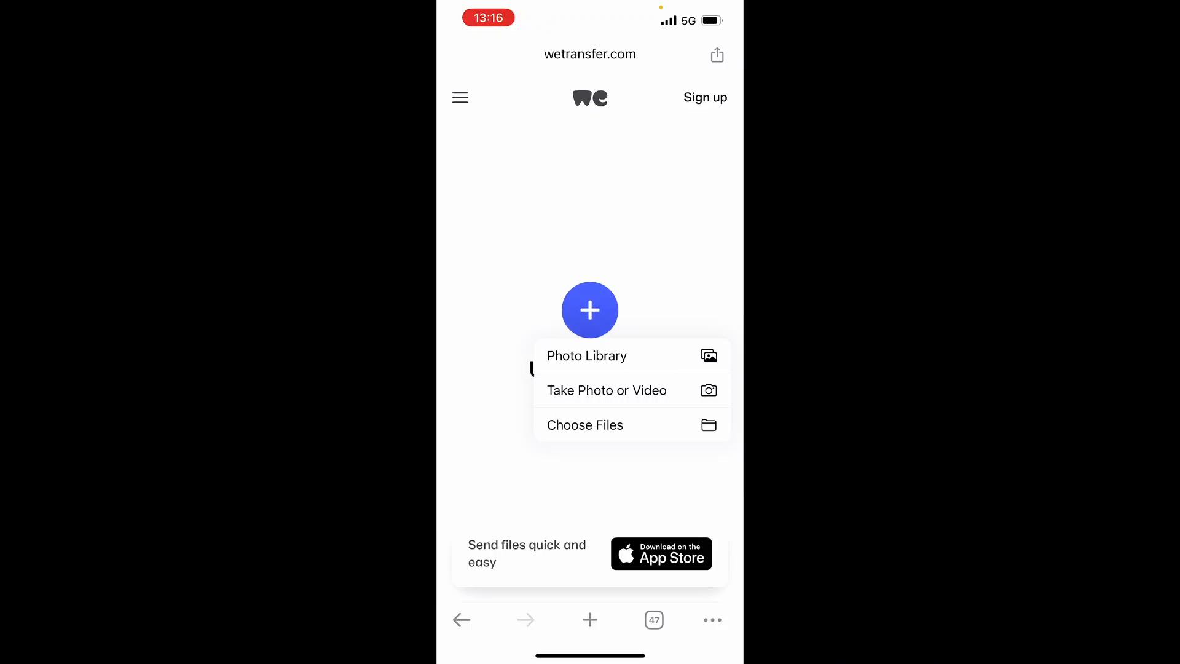
click(584, 425)
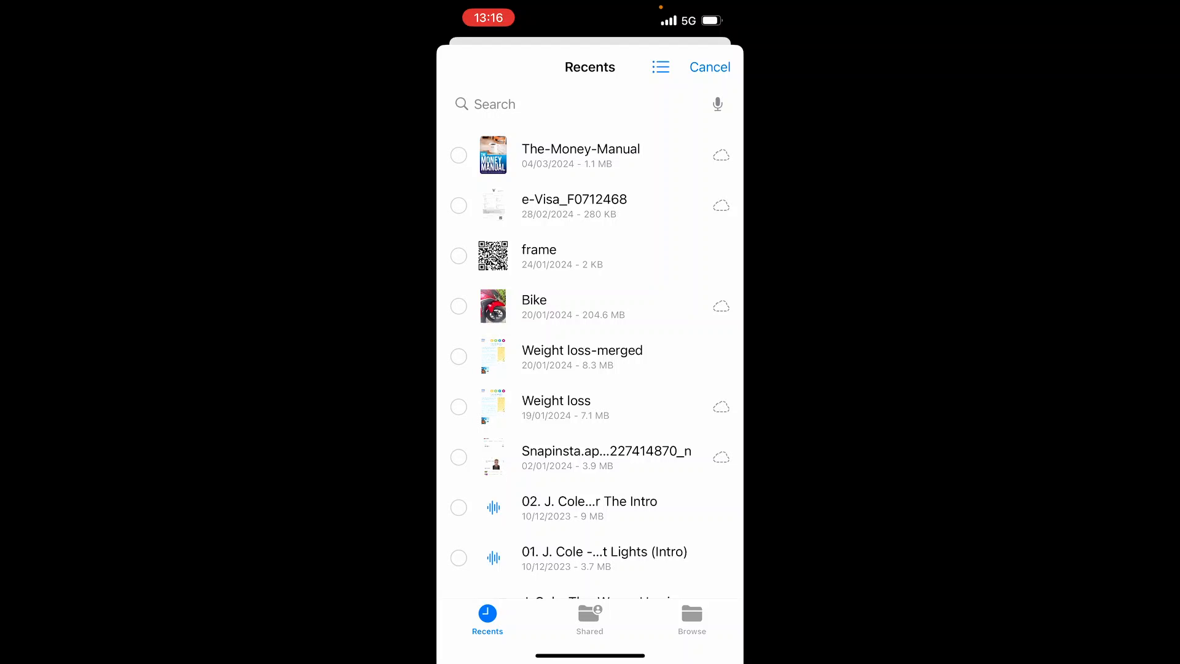
Select The-Money-Manual.pdf in Recents and confirm it for upload.
click(459, 155)
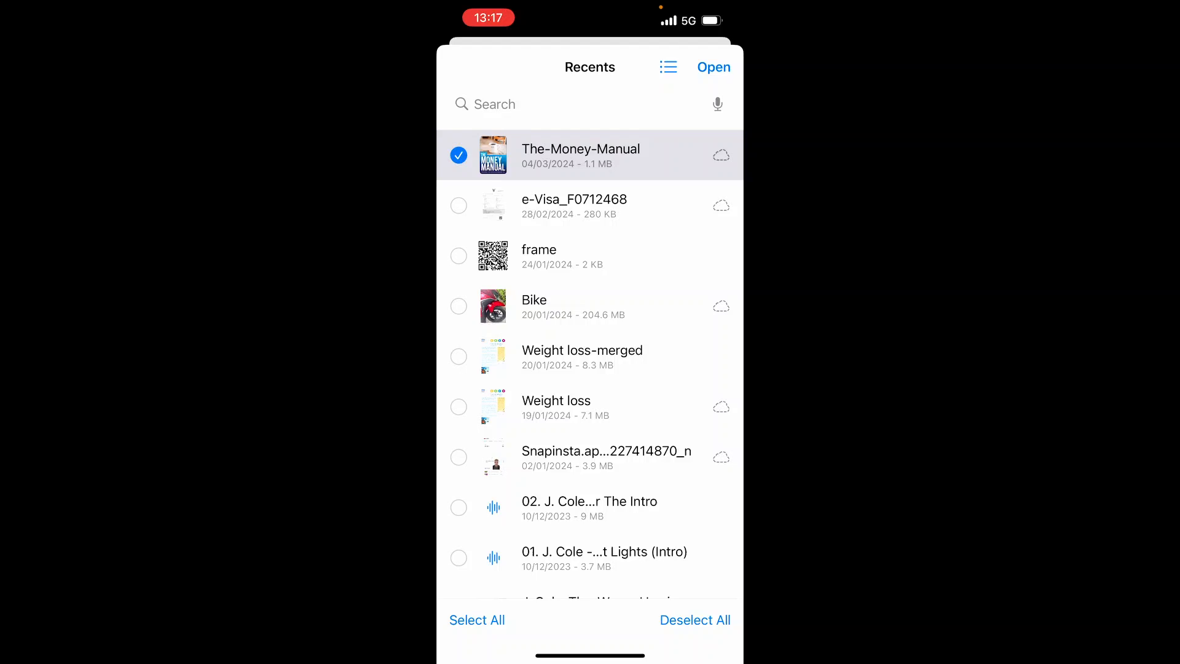
click(713, 67)
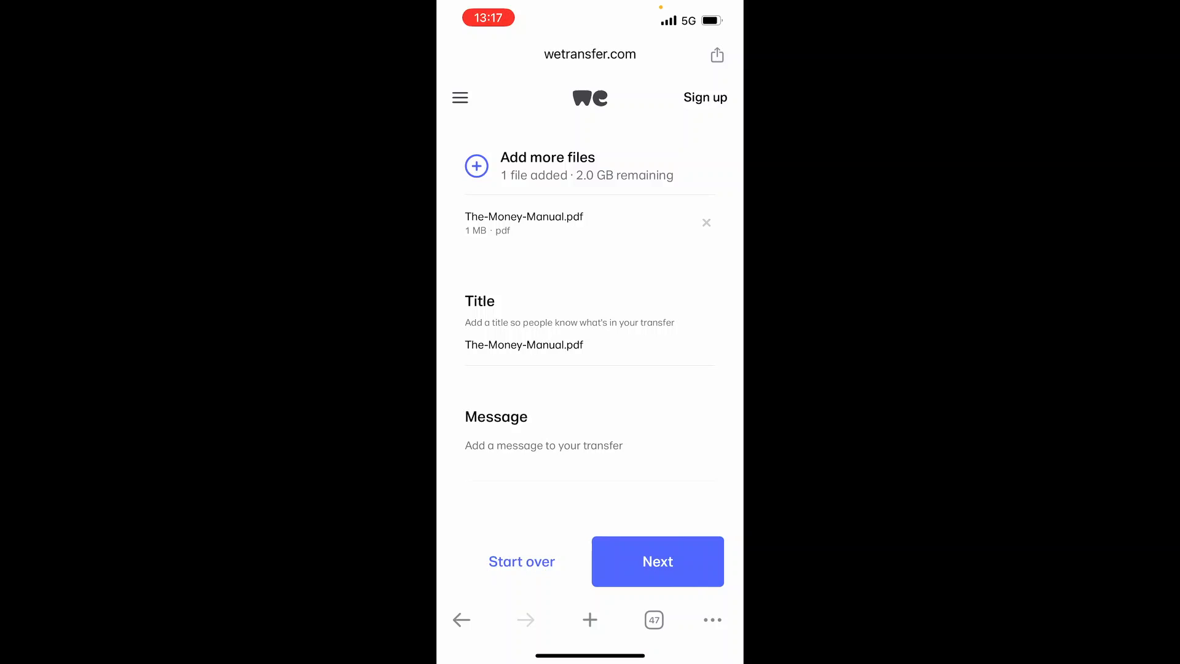
Write the transfer message 'Hello' and advance to the email addresses step.
click(544, 445)
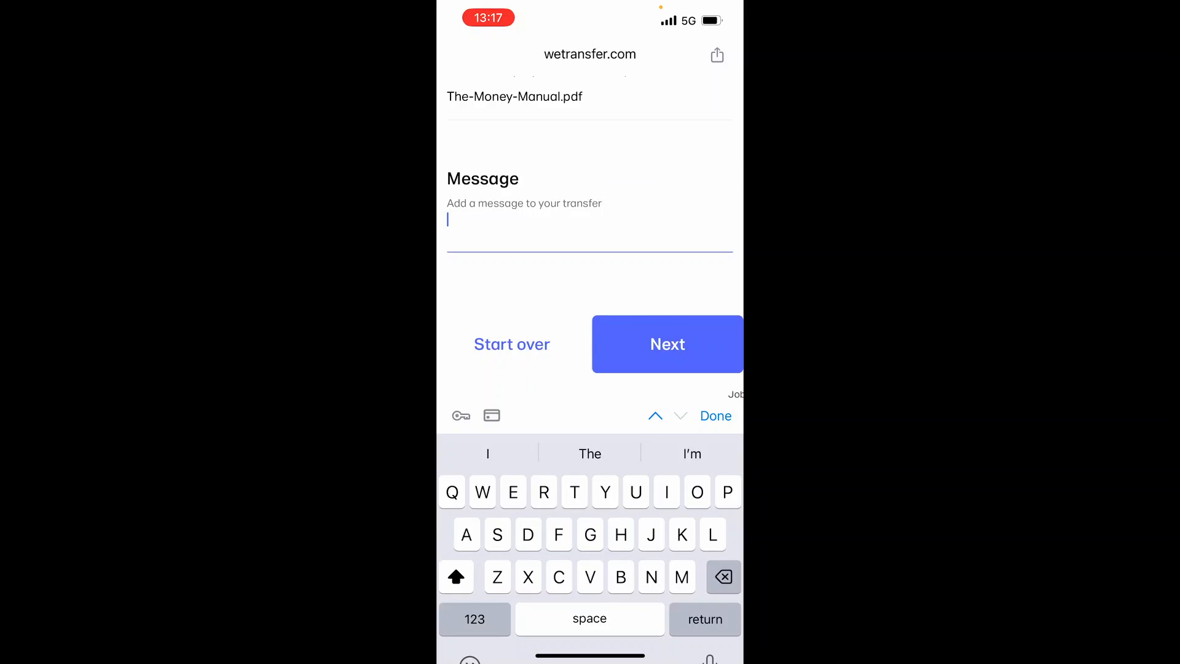
text(Hell)
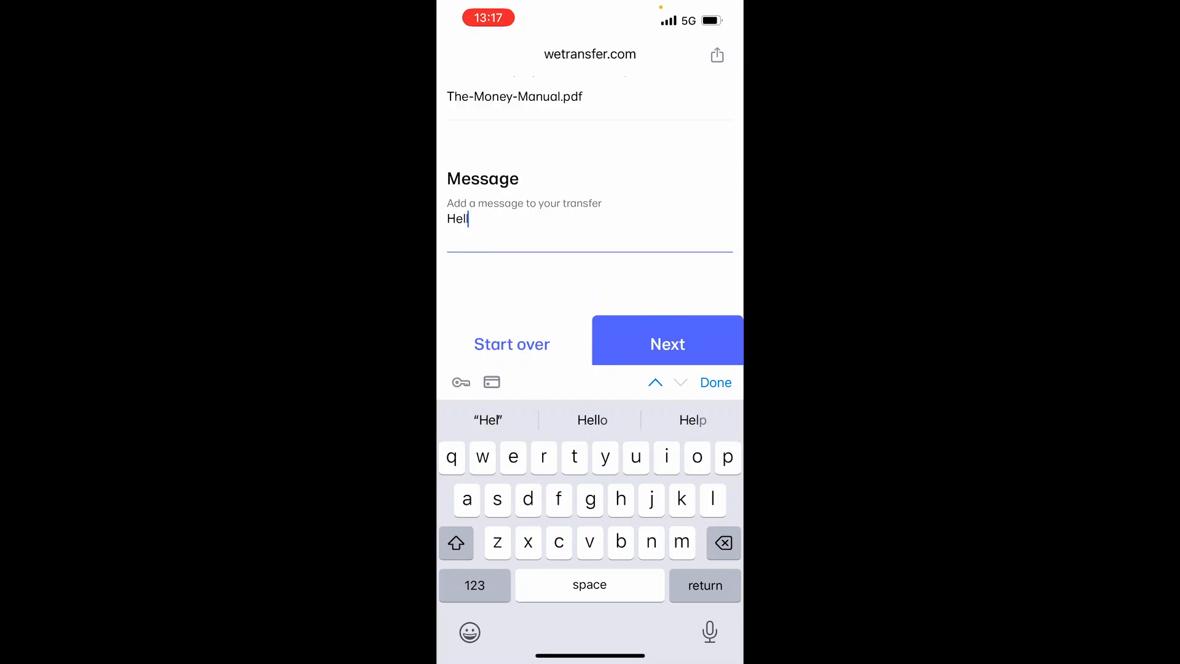
click(715, 382)
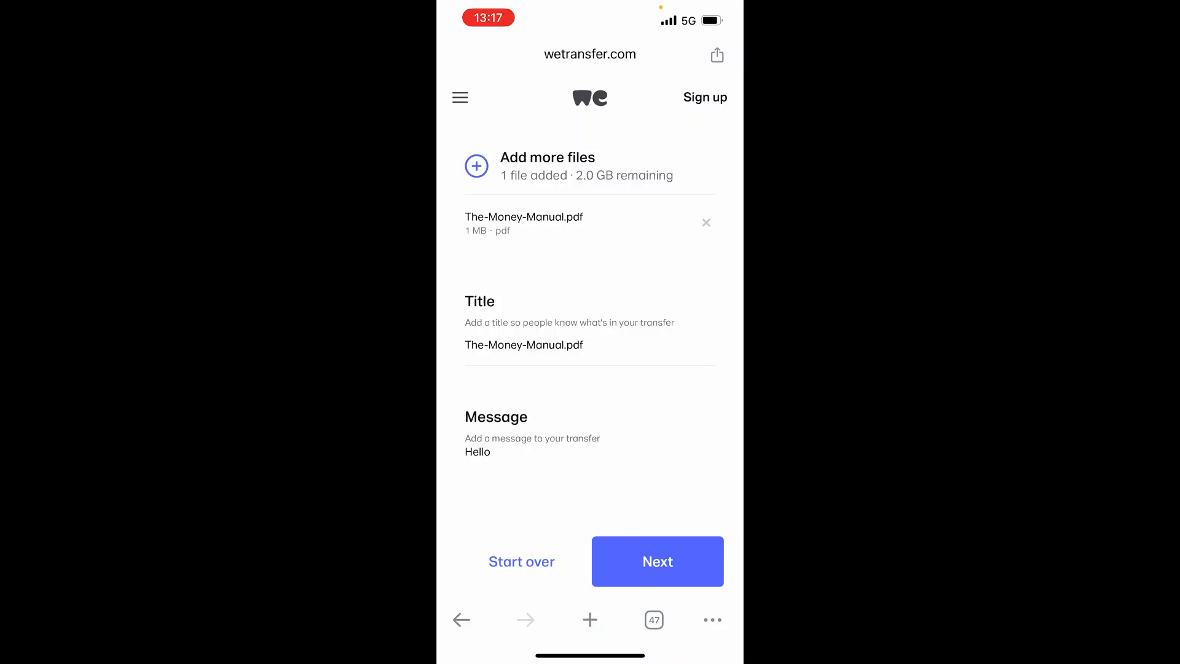
click(656, 561)
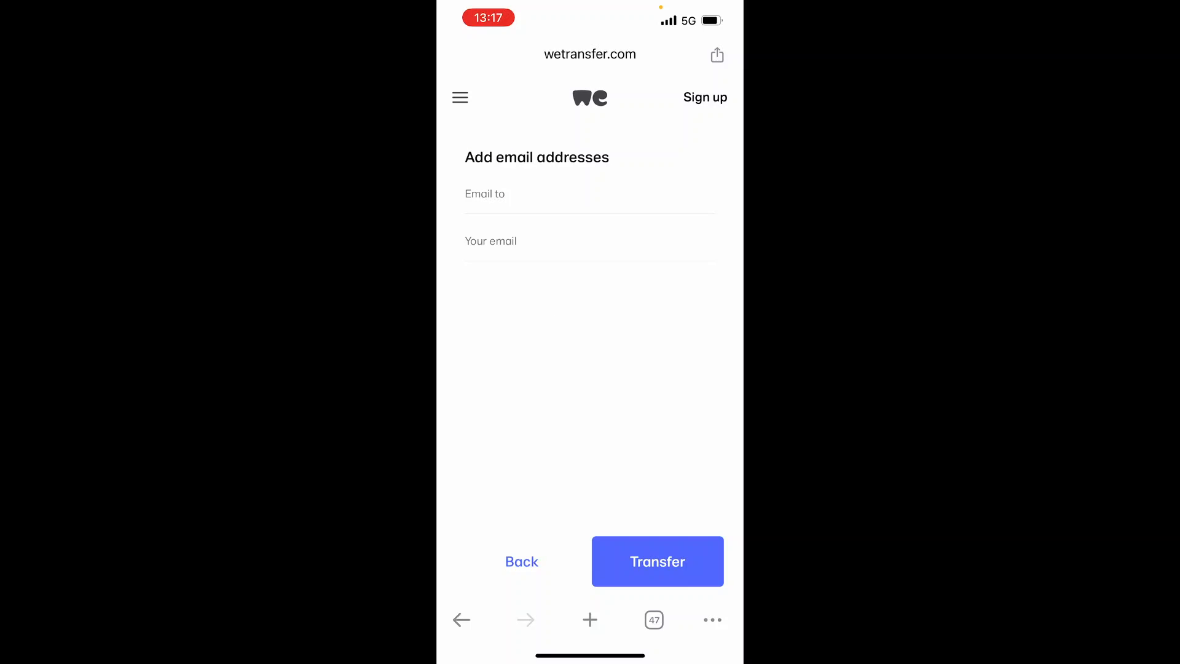
Enter the recipient and sender email addresses and submit the transfer.
click(590, 194)
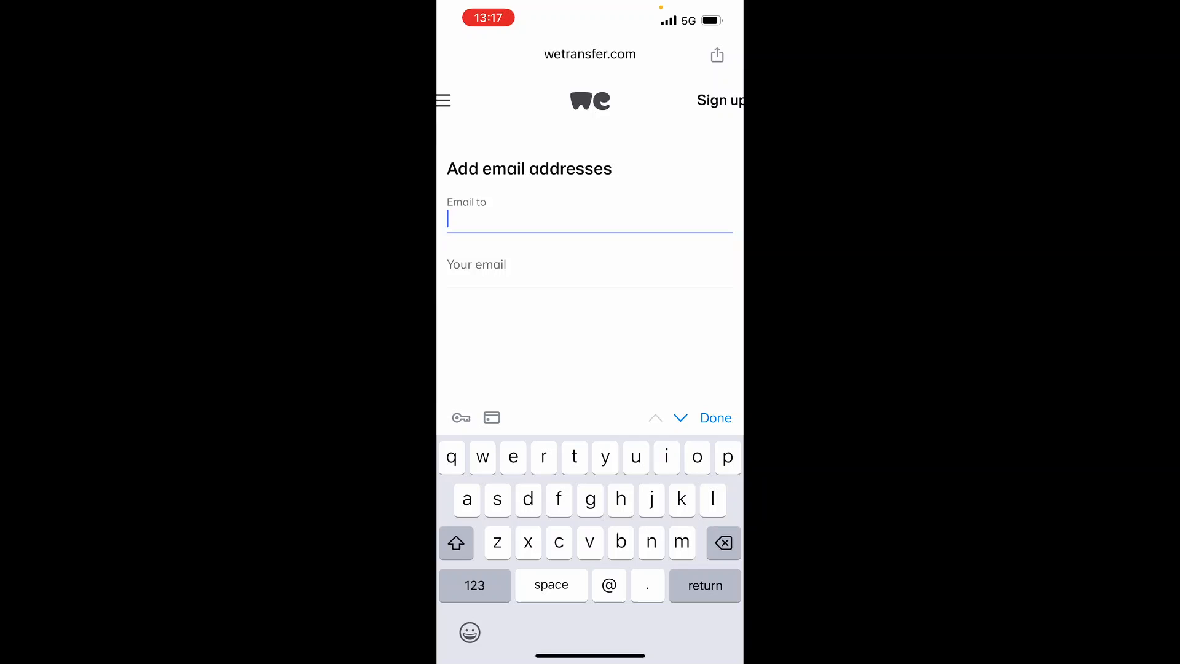
click(715, 418)
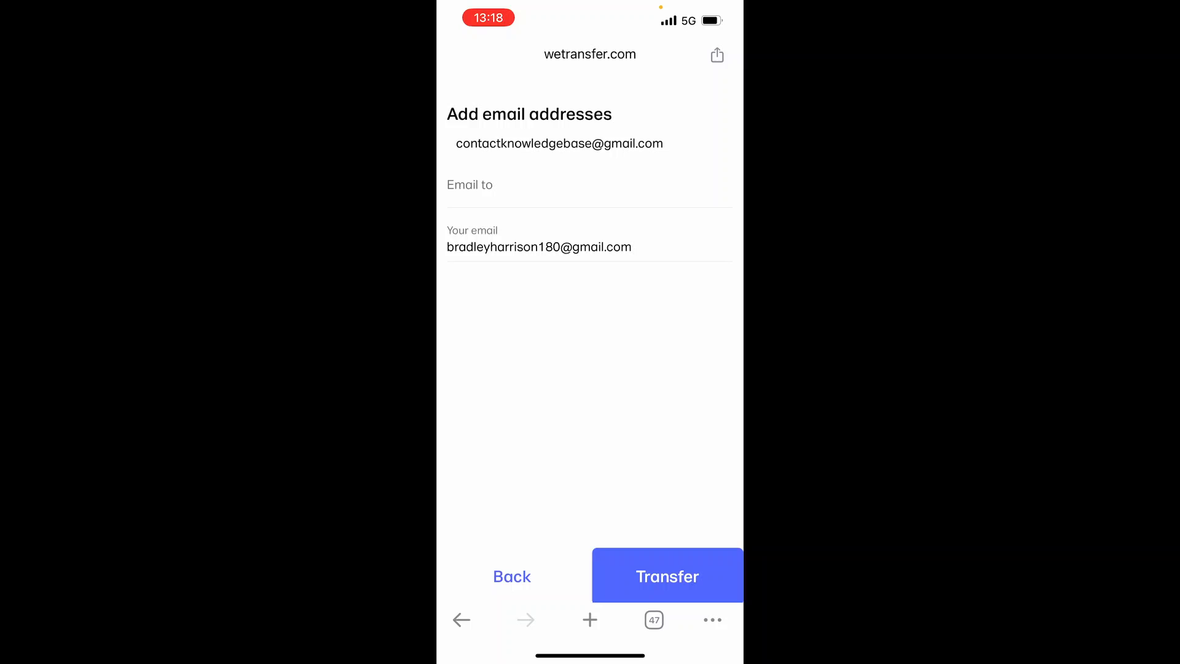
click(667, 576)
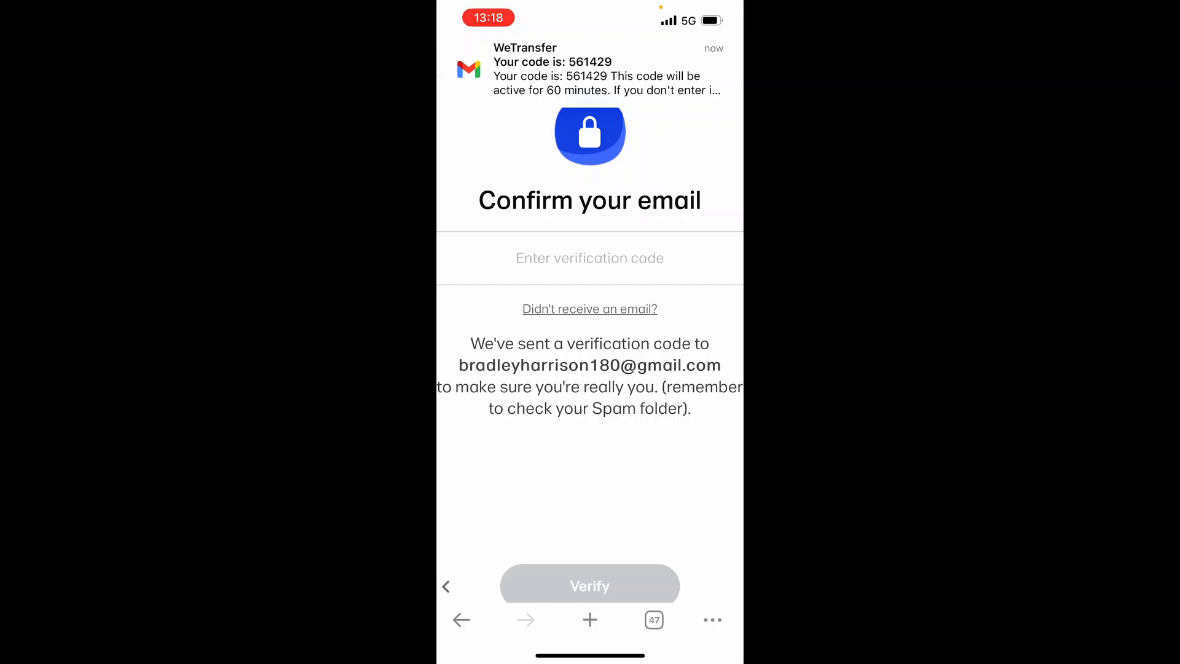
click(590, 257)
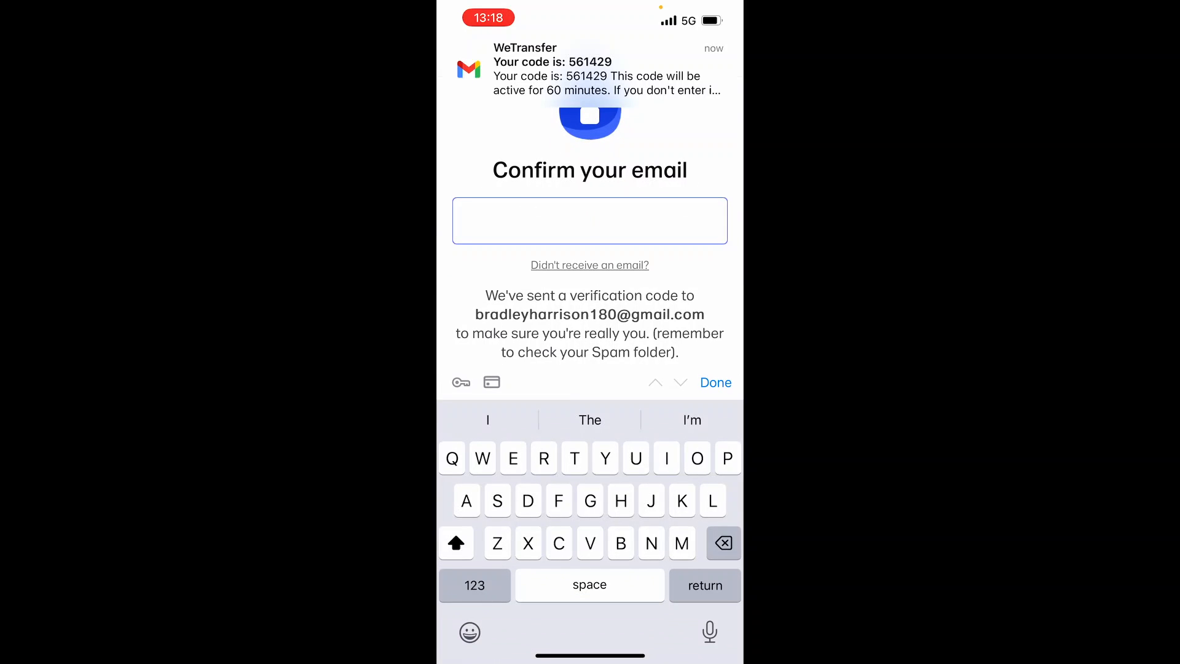
text(561)
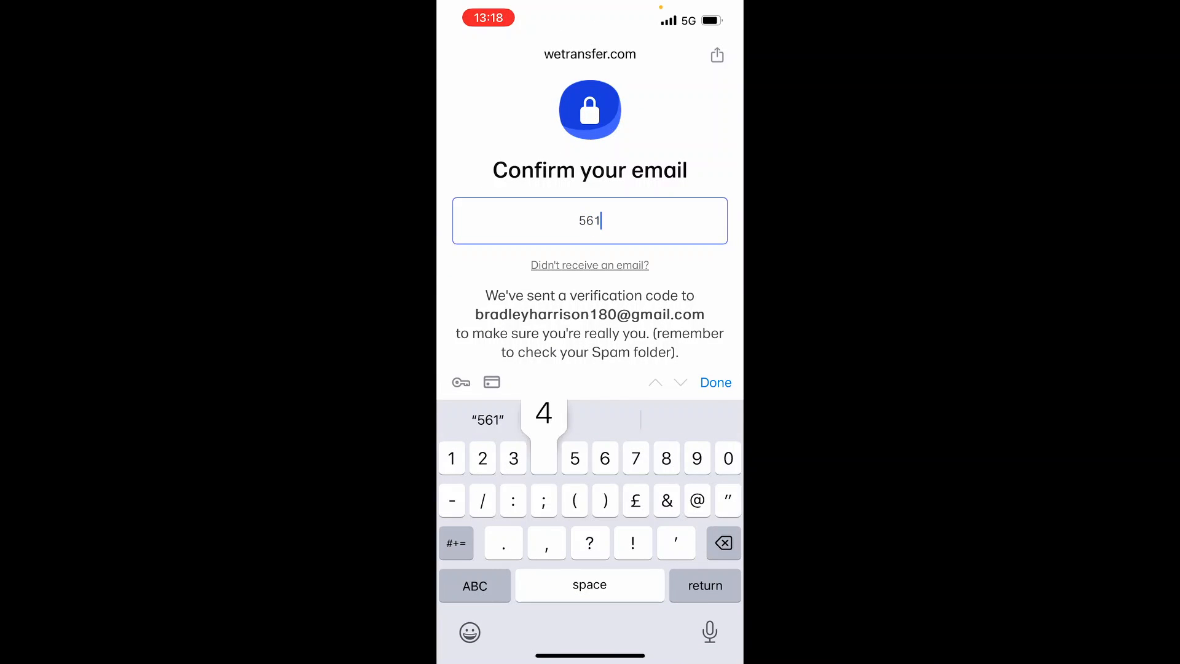